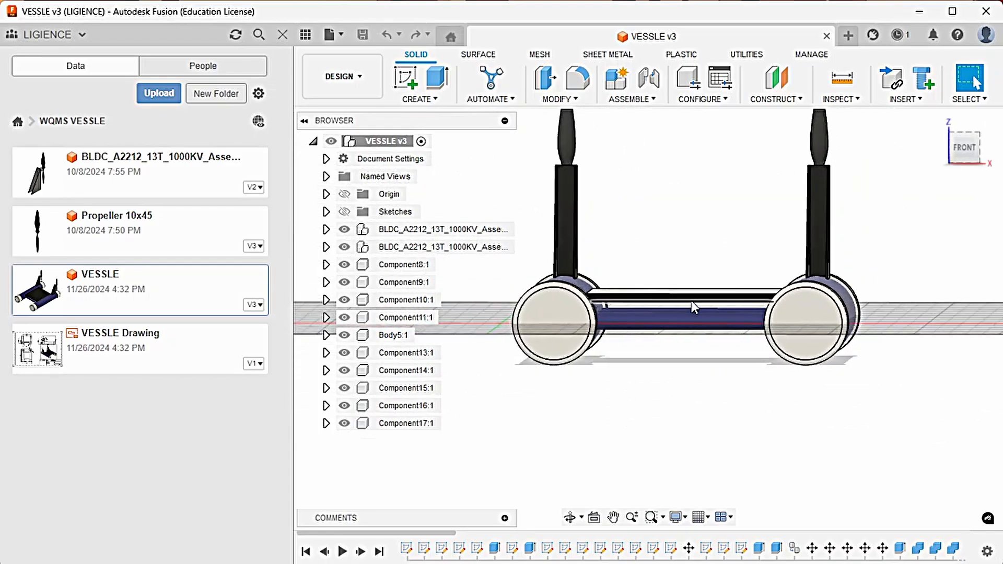
mouse_move(961, 148)
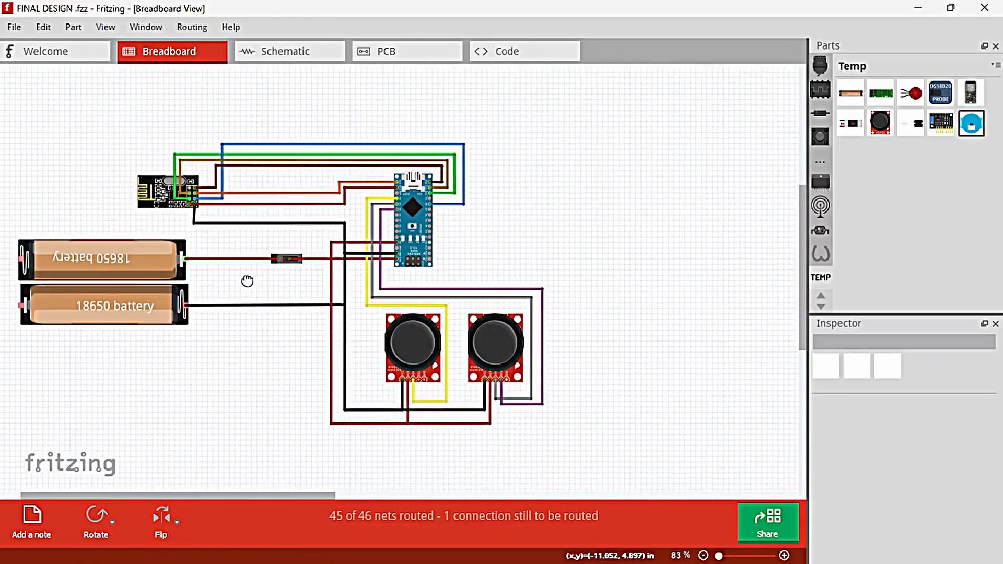
- Scroll the Breadboard view to the motor/ESC/six-battery circuit and inspect the upper motor's details
scroll(down, 3)
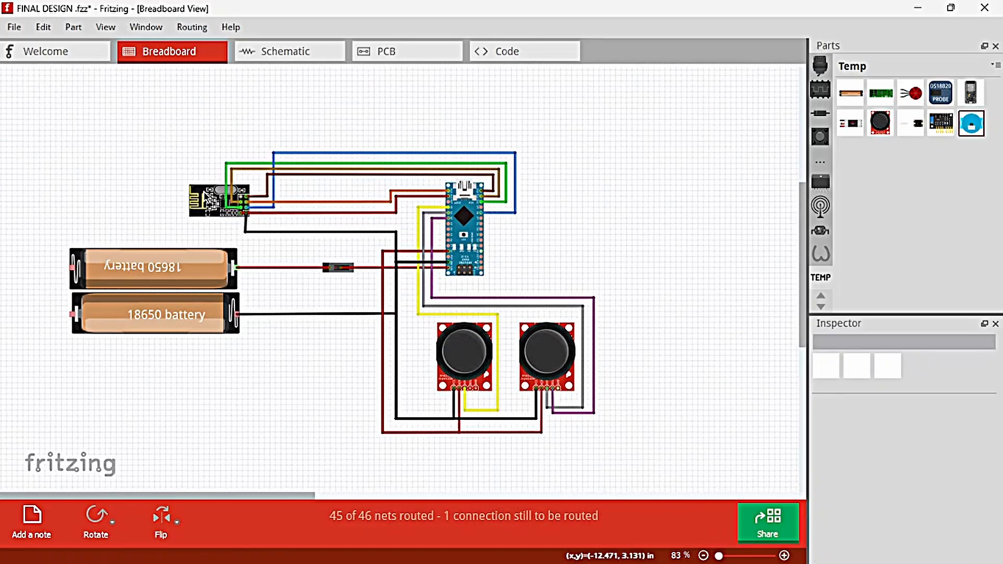
mouse_move(315, 242)
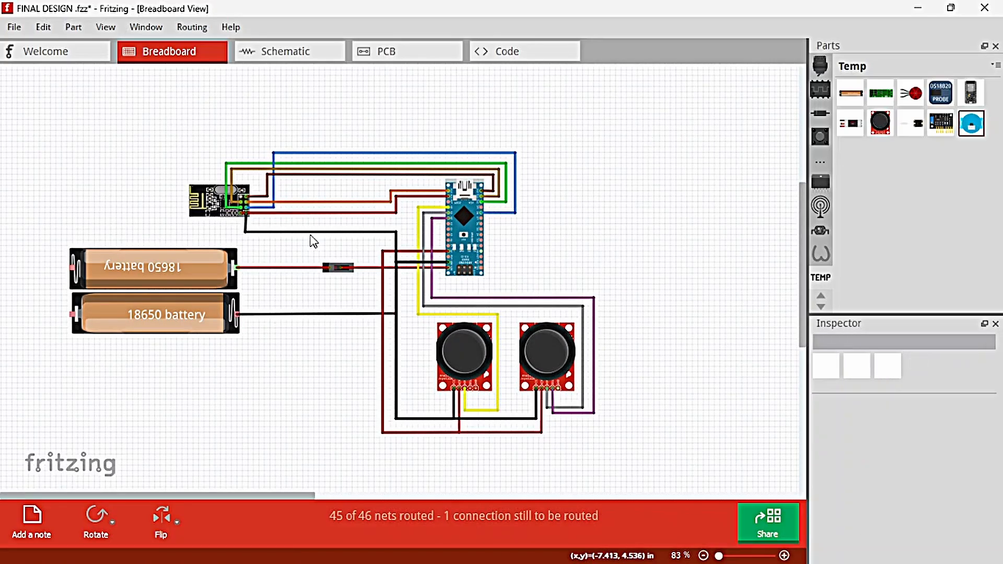
mouse_move(230, 250)
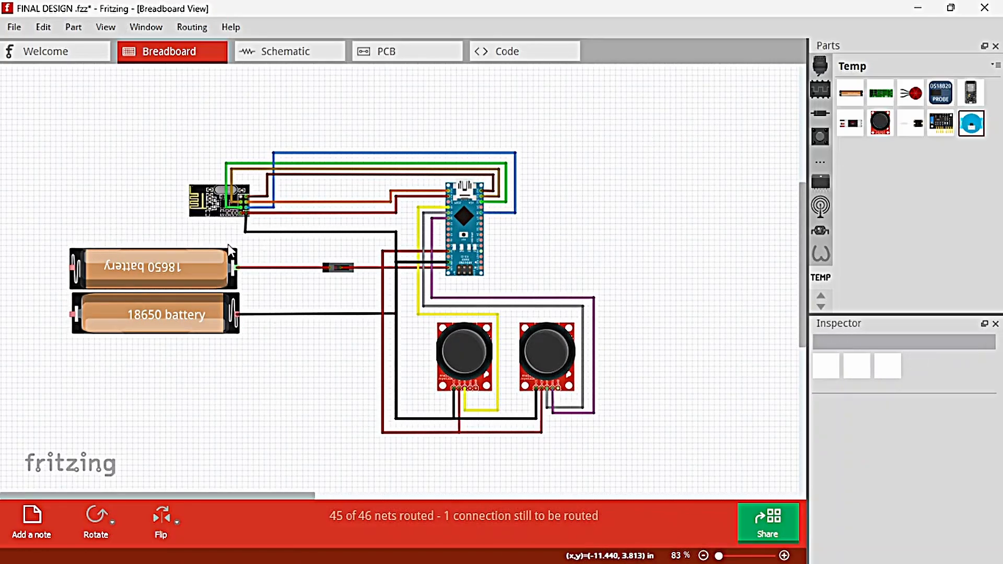
scroll(down, 3)
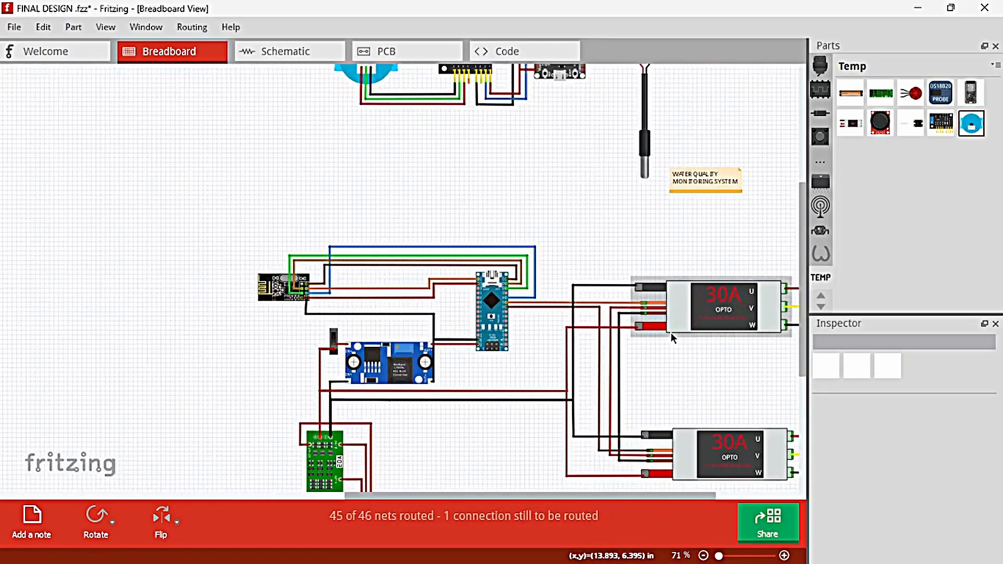
scroll(down, 3)
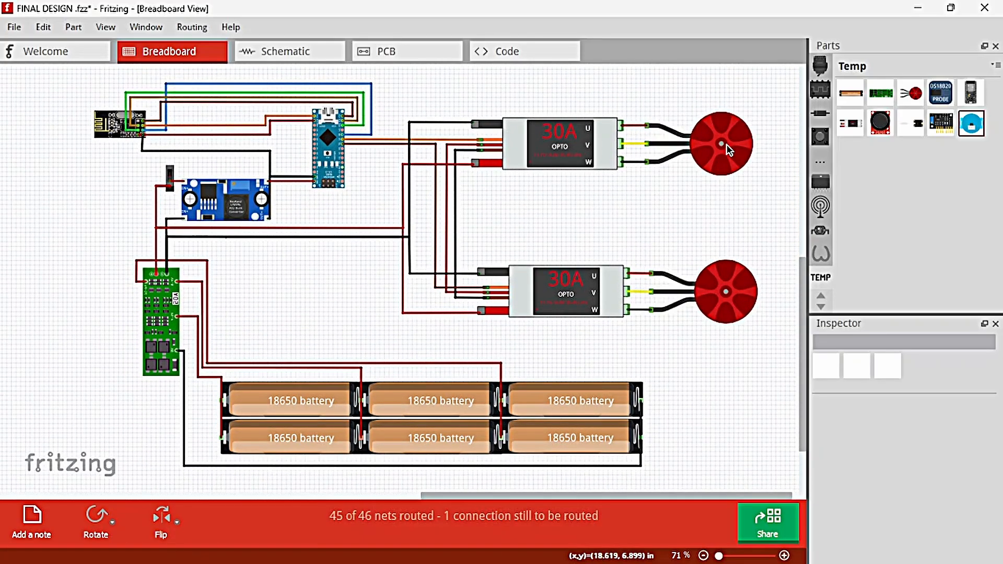
click(566, 291)
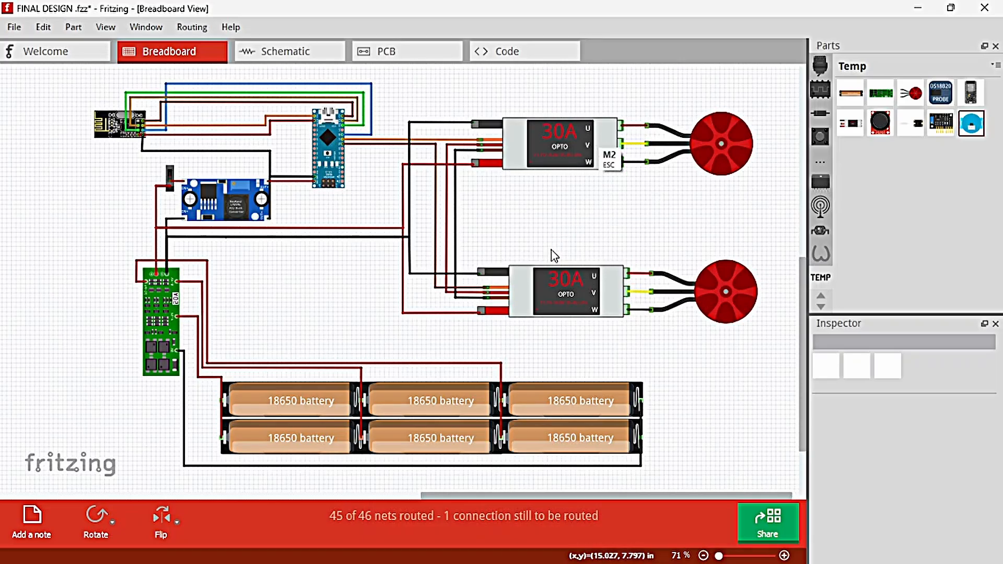
mouse_move(721, 143)
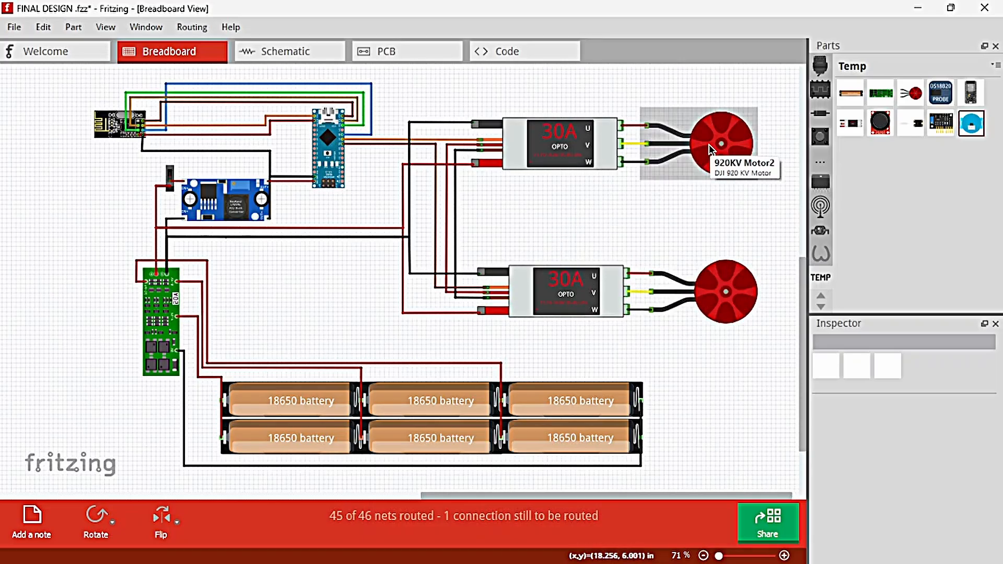
mouse_move(570, 190)
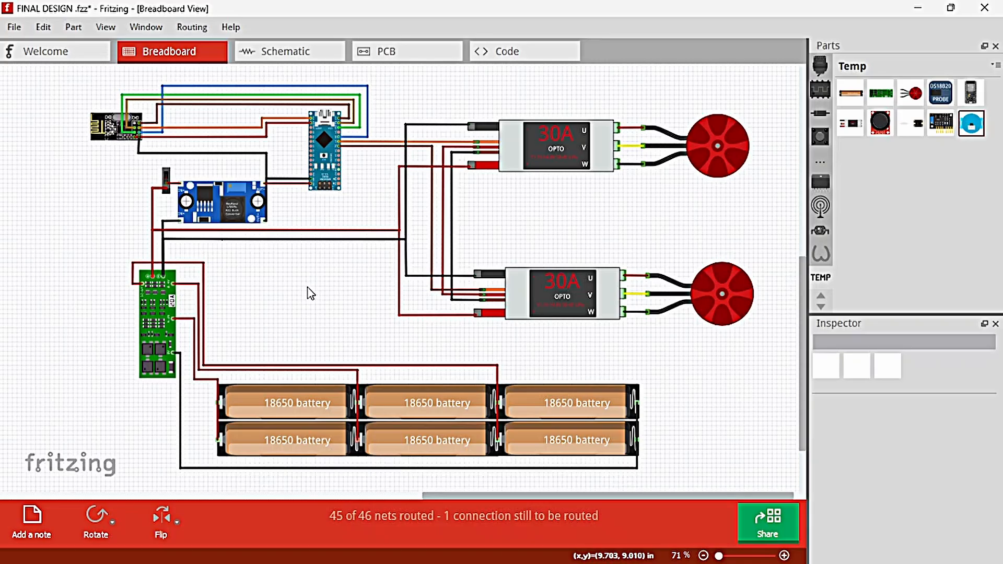
mouse_move(119, 249)
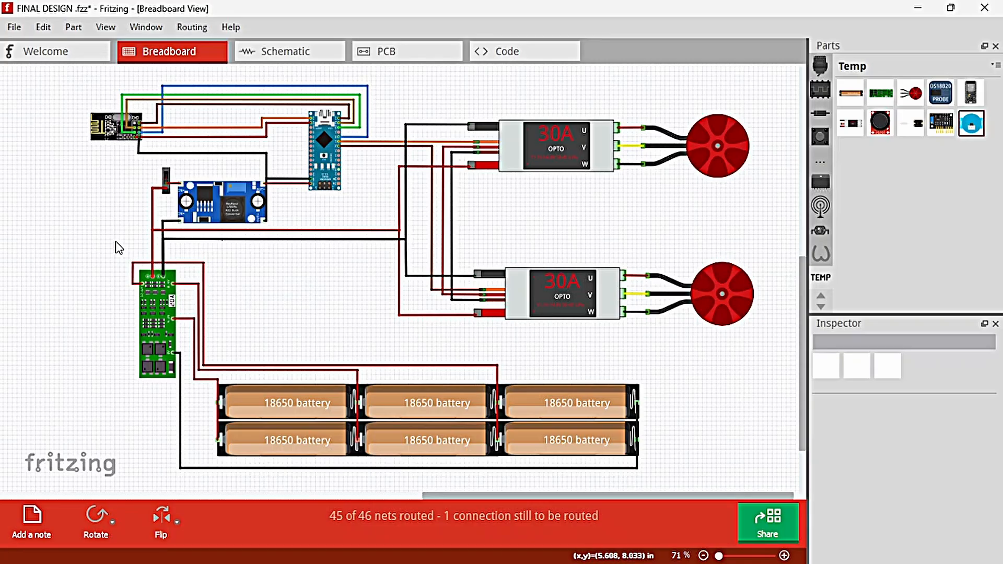
mouse_move(467, 165)
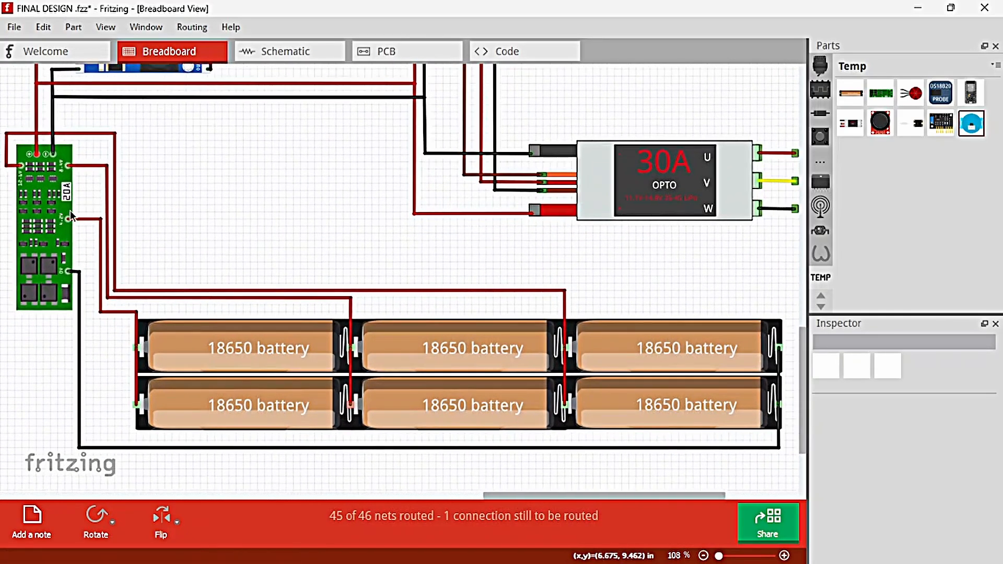
mouse_move(539, 345)
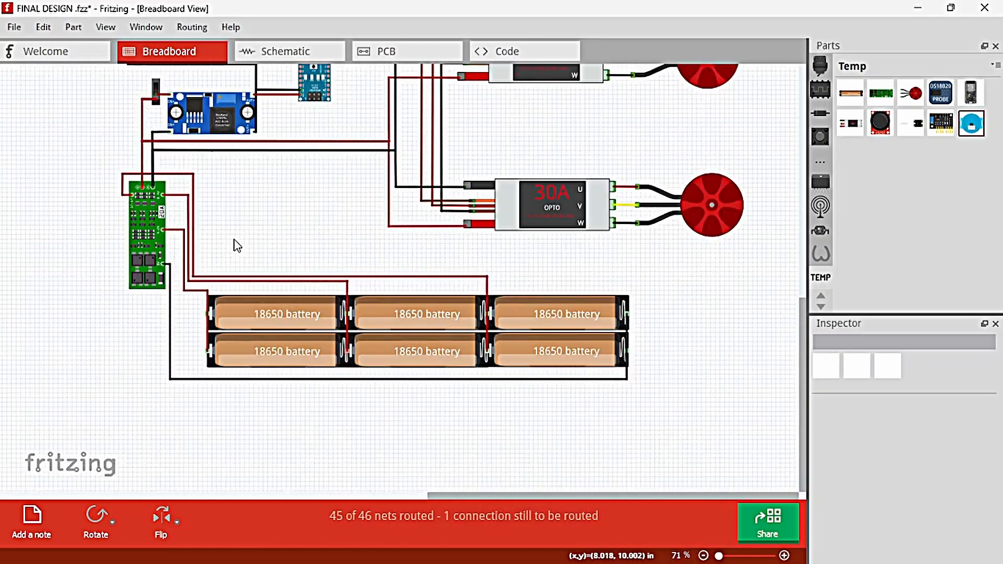
scroll(down, 3)
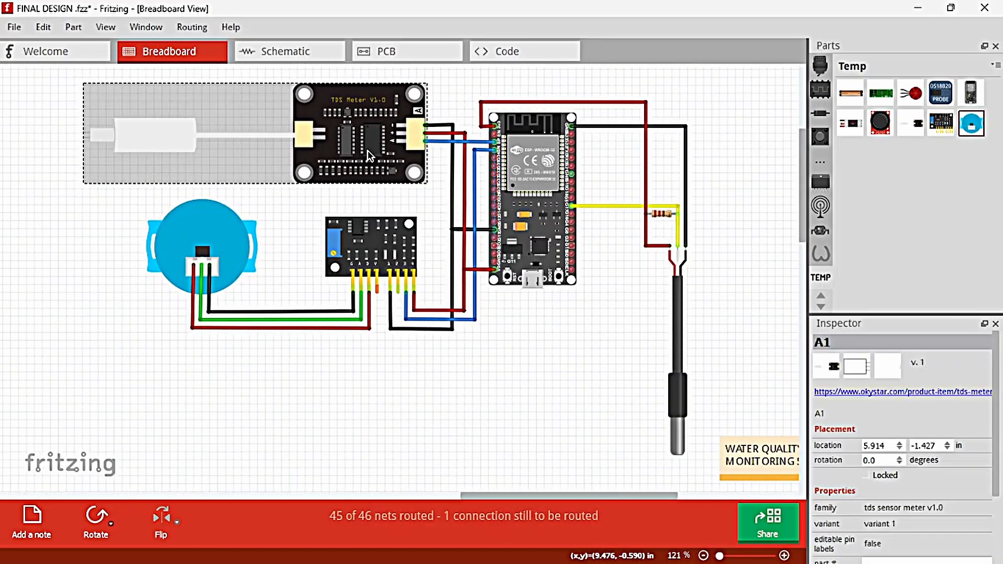
- Deselect the TDS meter and zoom out to show the water-quality monitor above the motor circuit
click(201, 248)
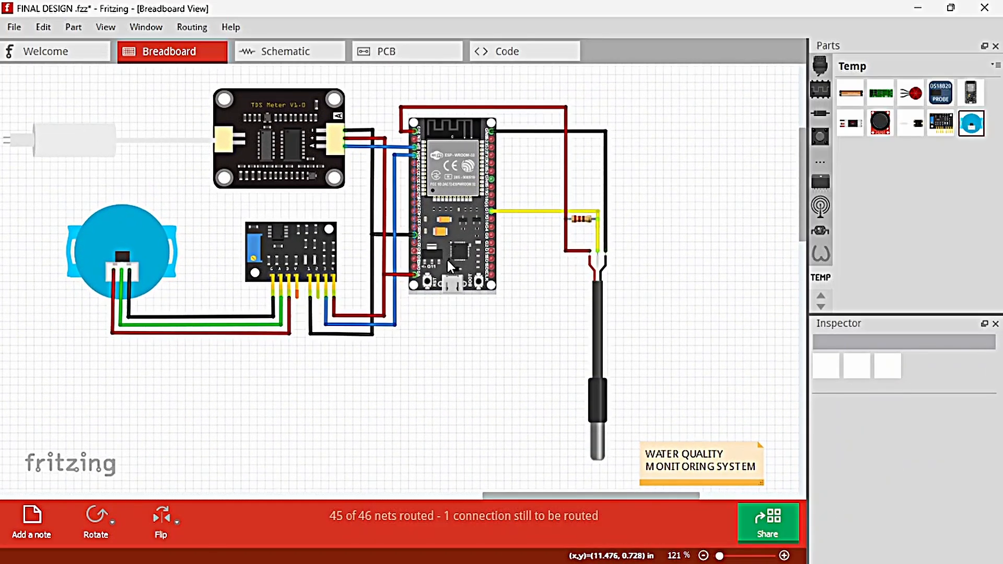
scroll(down, 3)
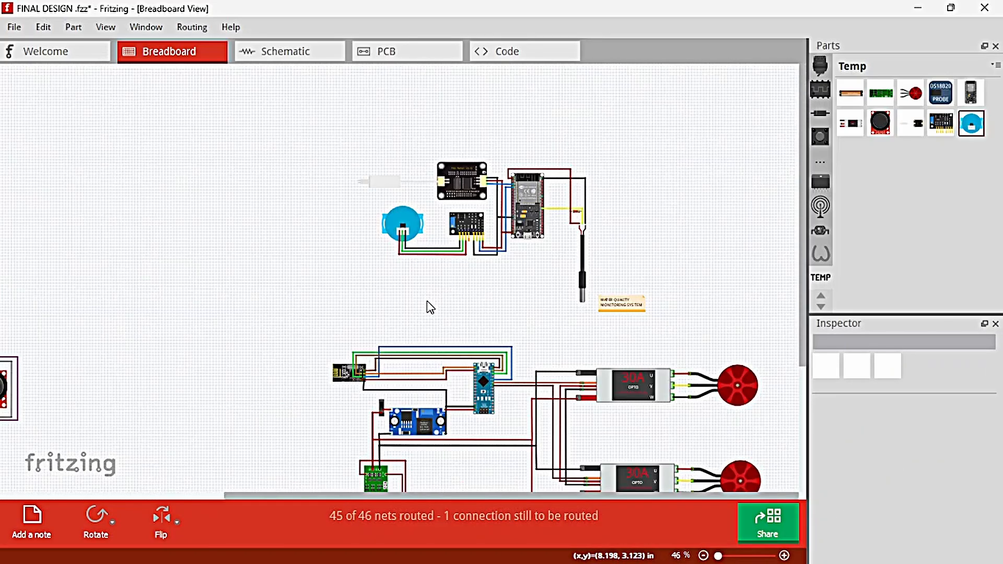
scroll(down, 3)
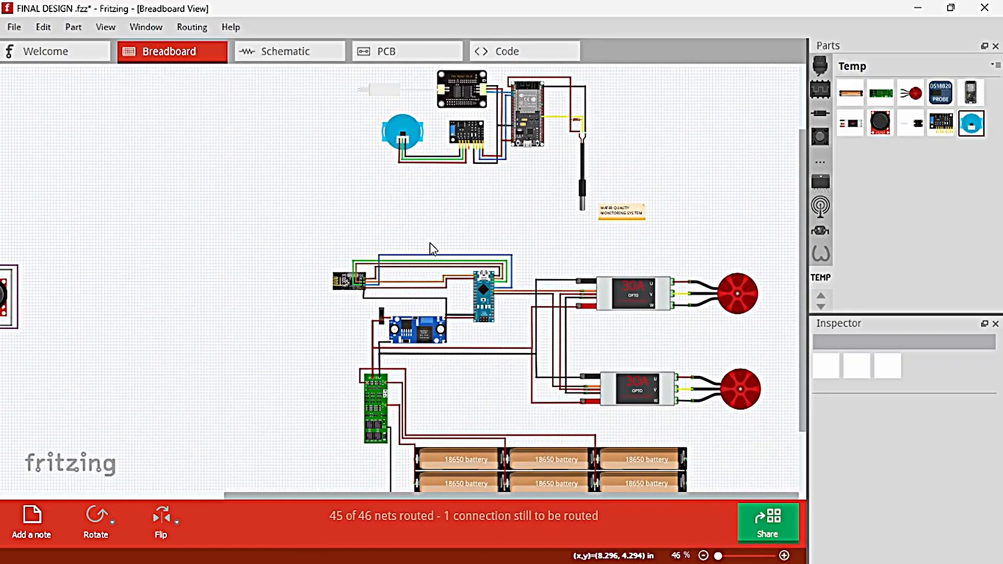